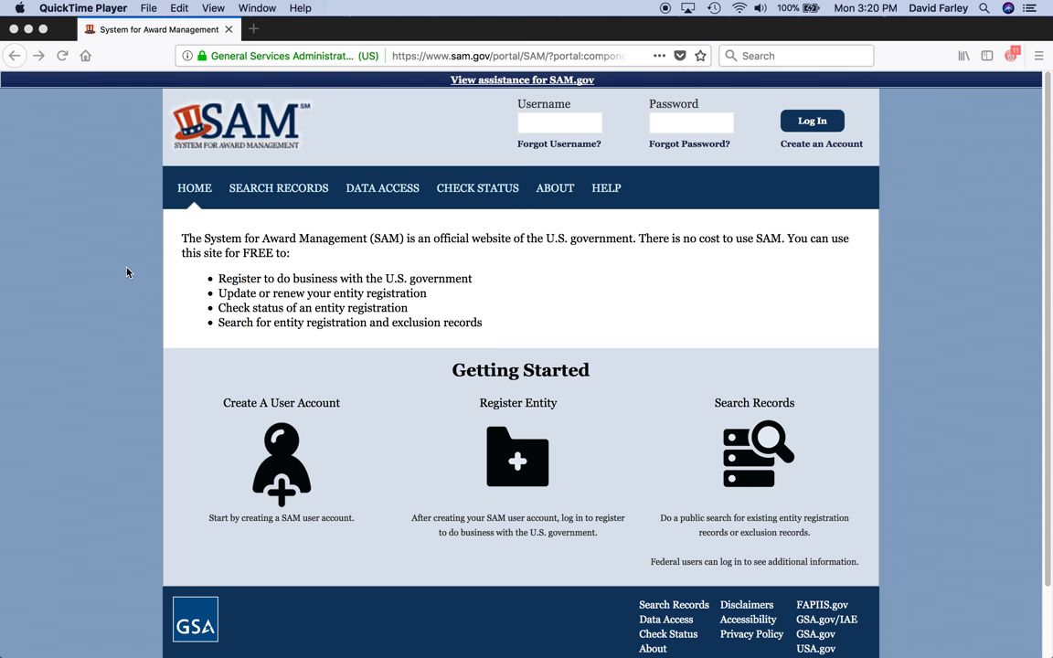
Open SAM.gov's Search Records page from the top navigation bar.
click(279, 187)
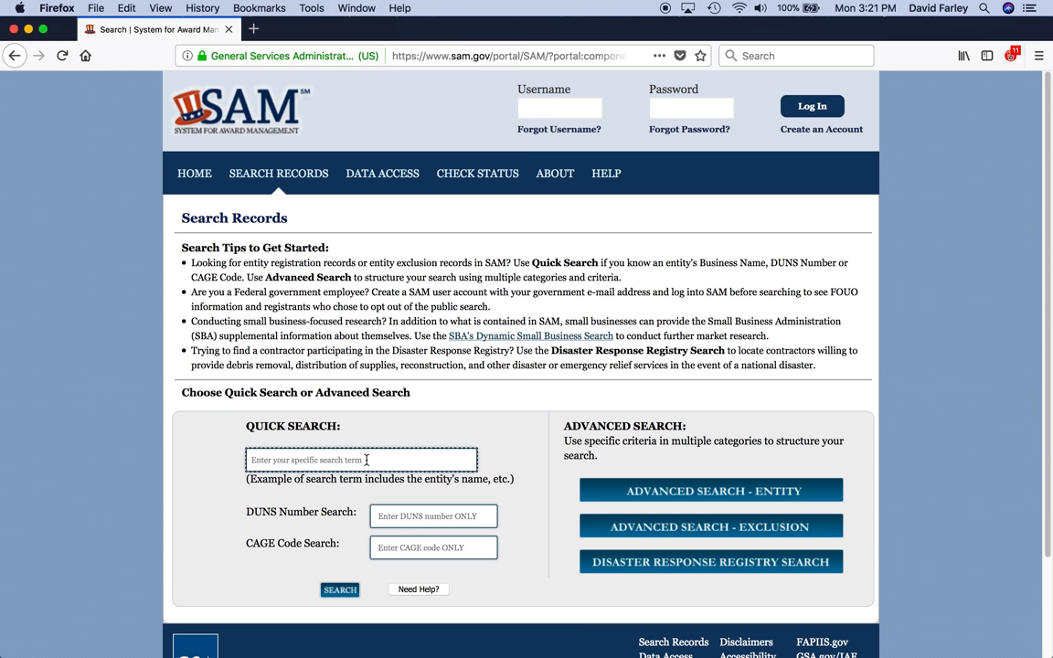
click(339, 589)
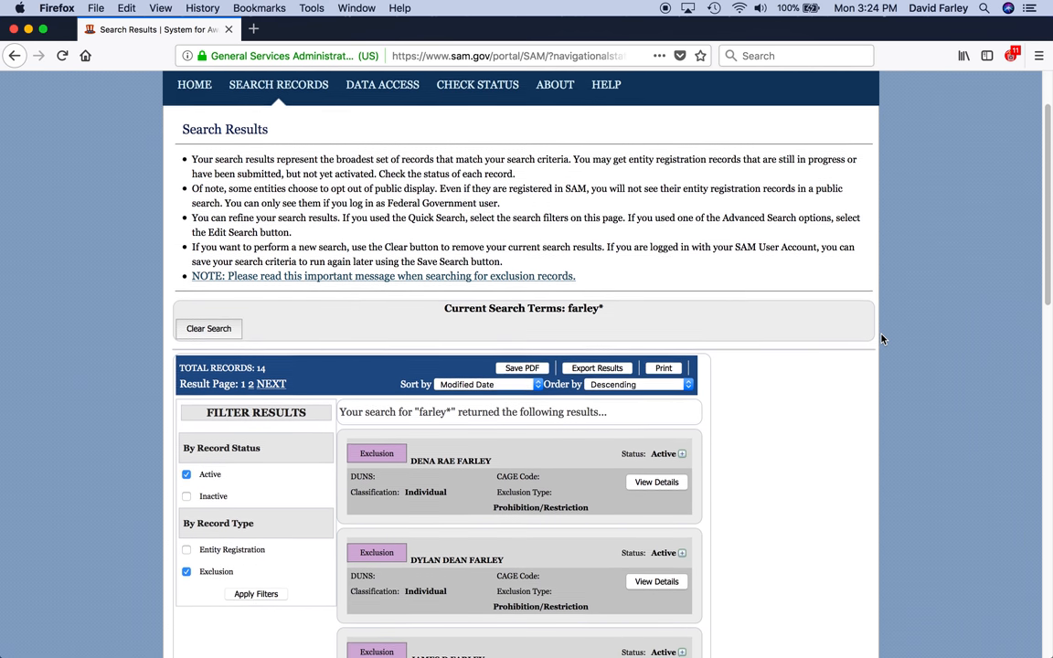
click(656, 482)
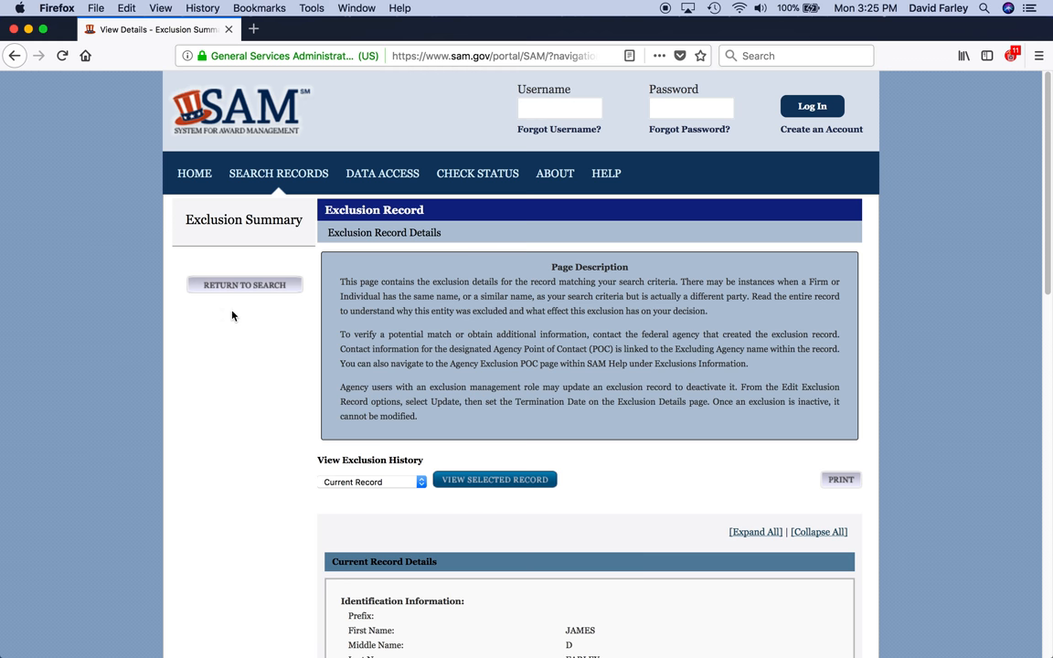
Return from the Exclusion Summary to the filtered farley* search results.
click(244, 285)
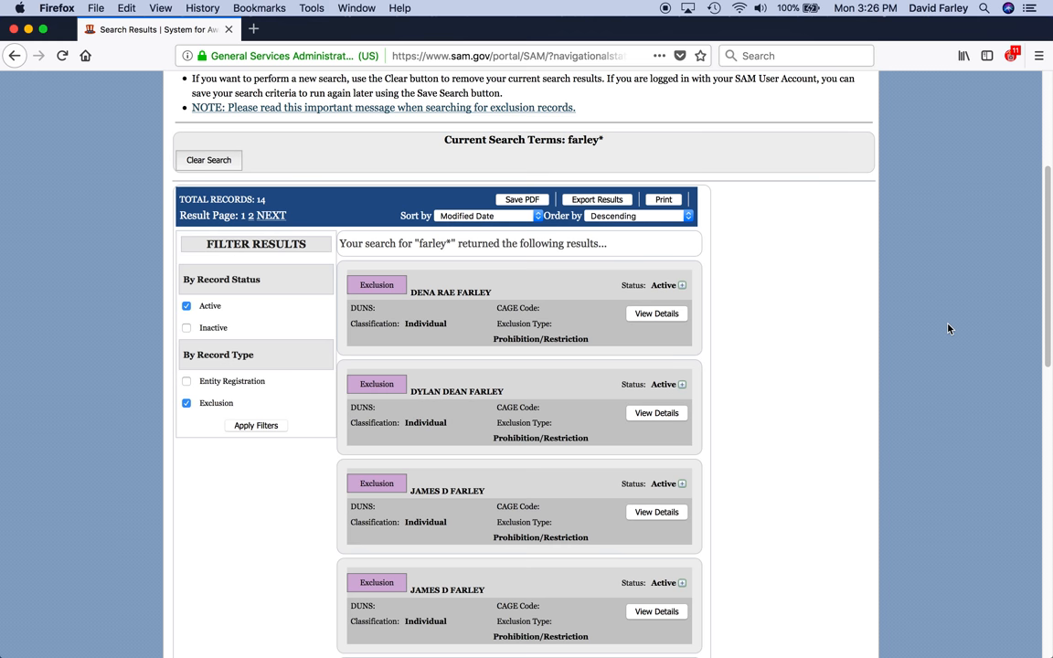